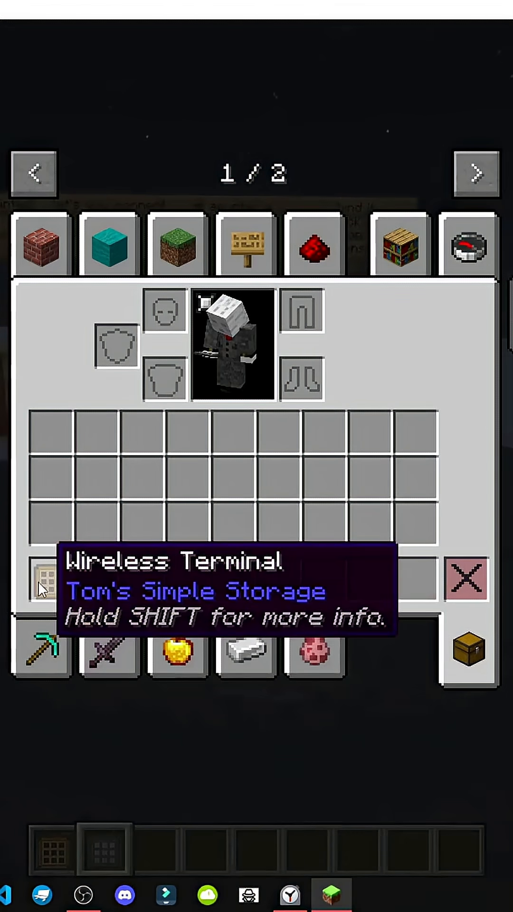
Read the Advanced Wireless Terminal's range and beacon details by holding Shift over it.
key("shift")
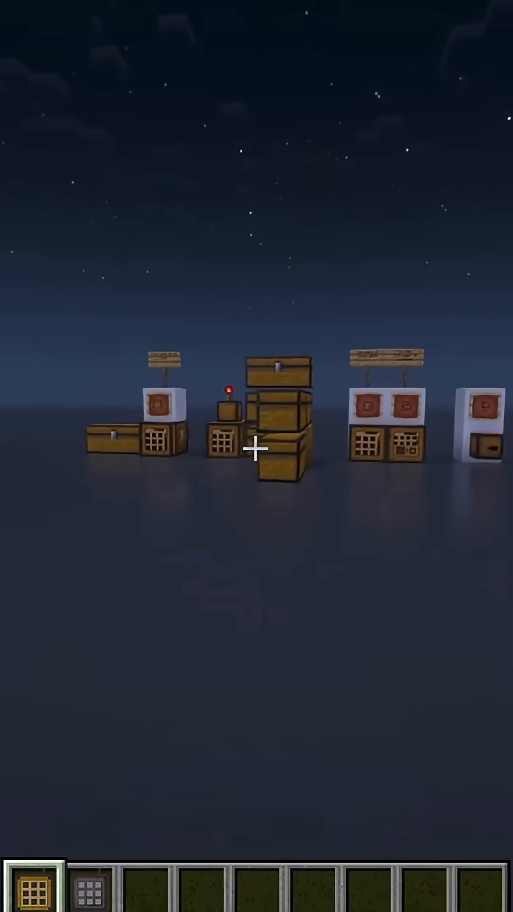
key("Escape")
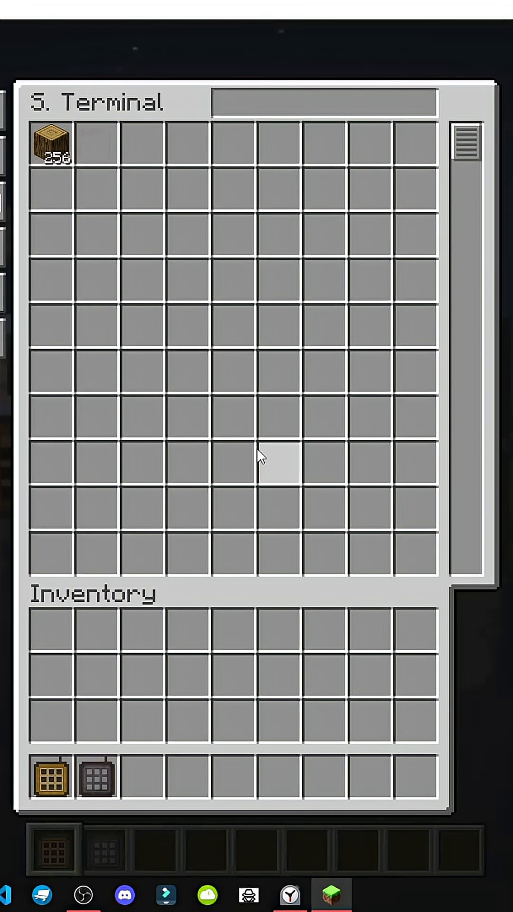
key("Escape")
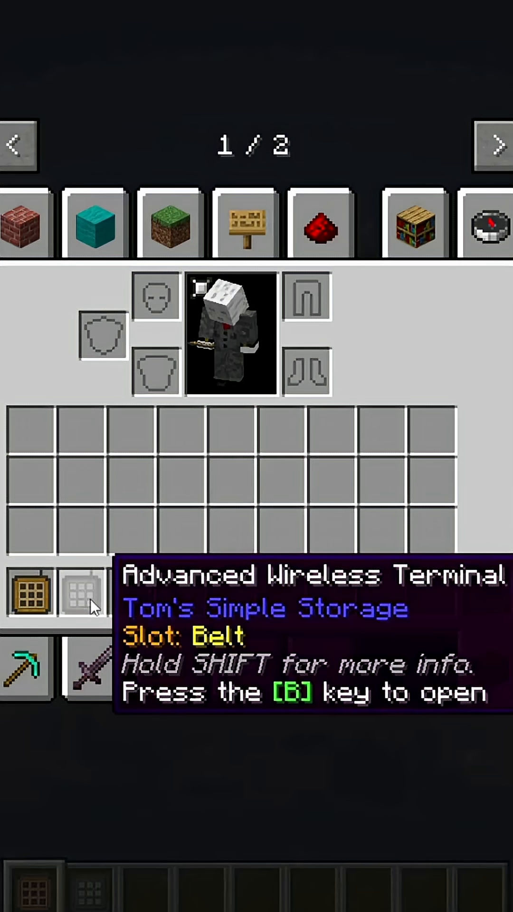
key("shift")
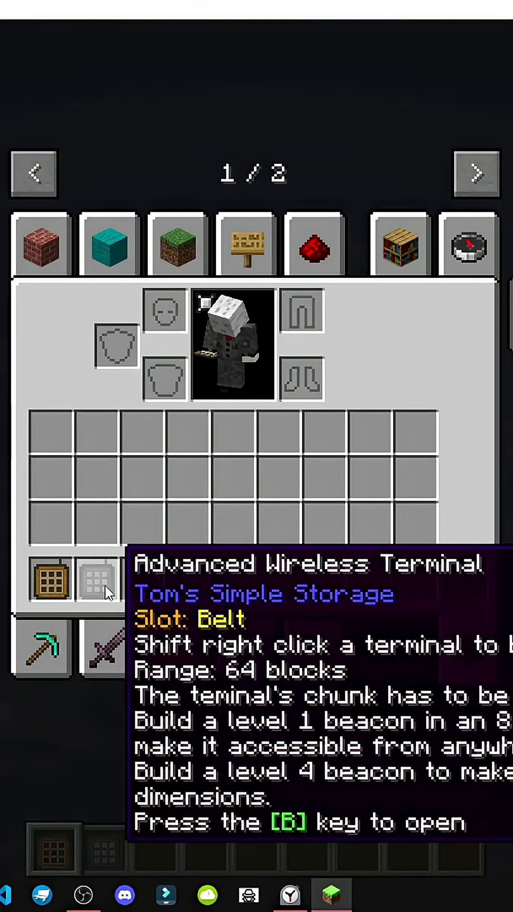
Open the 256-log storage grid remotely, close it, and bring up the creative inventory.
key("Escape")
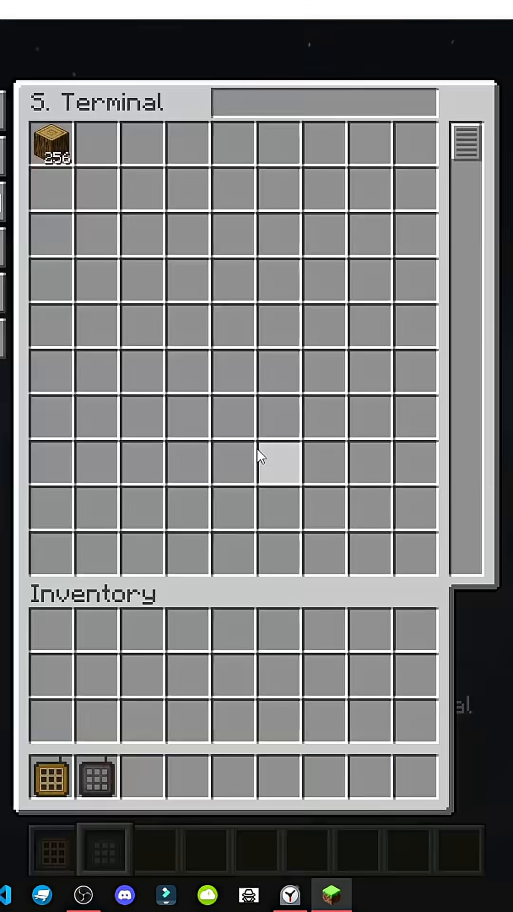
mouse_move(143, 759)
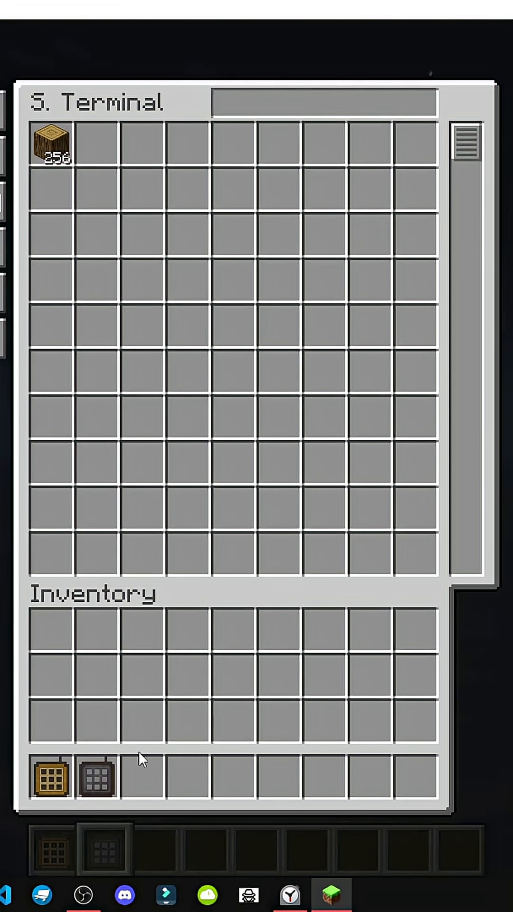
key("Escape")
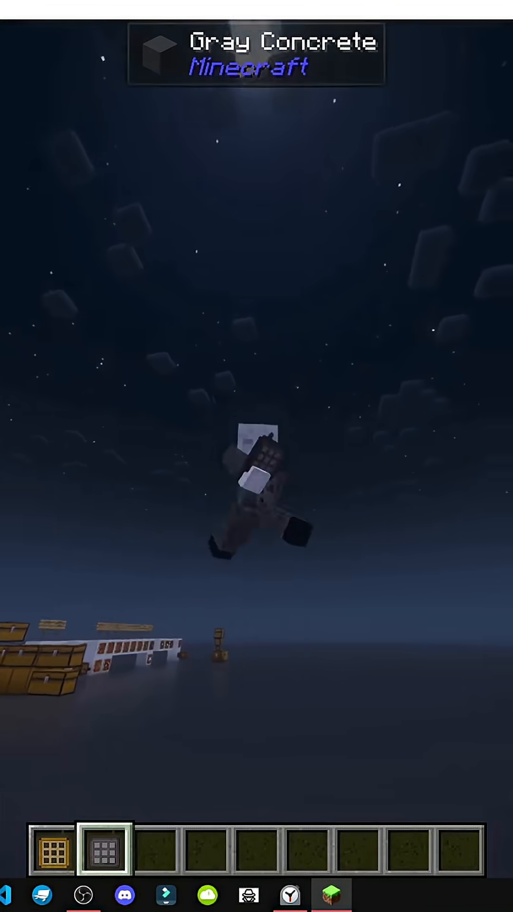
key("e")
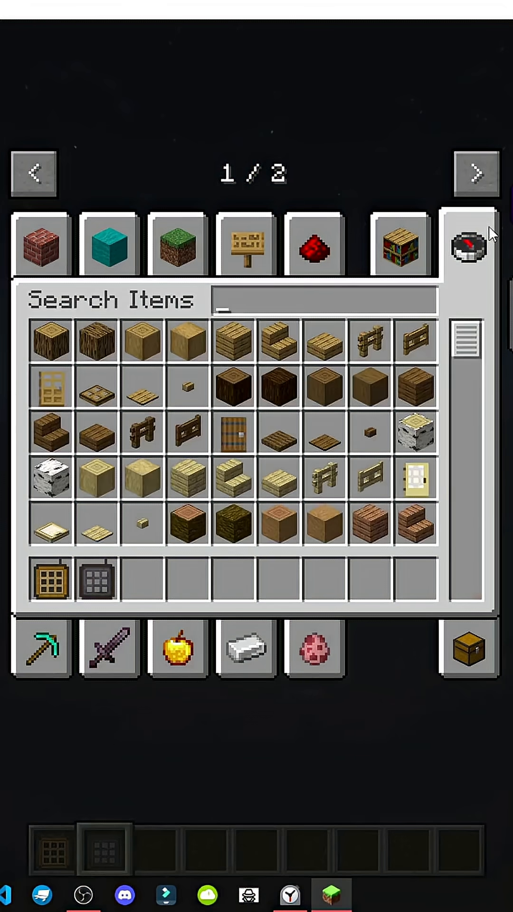
Search 'beac' in Search Items to find the Beacon and Blocks of Iron.
type("beac")
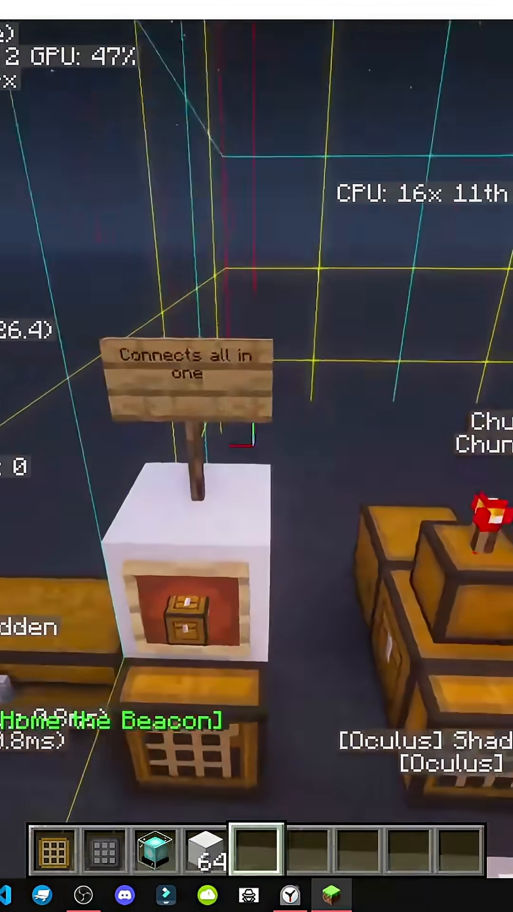
mouse_move(256, 456)
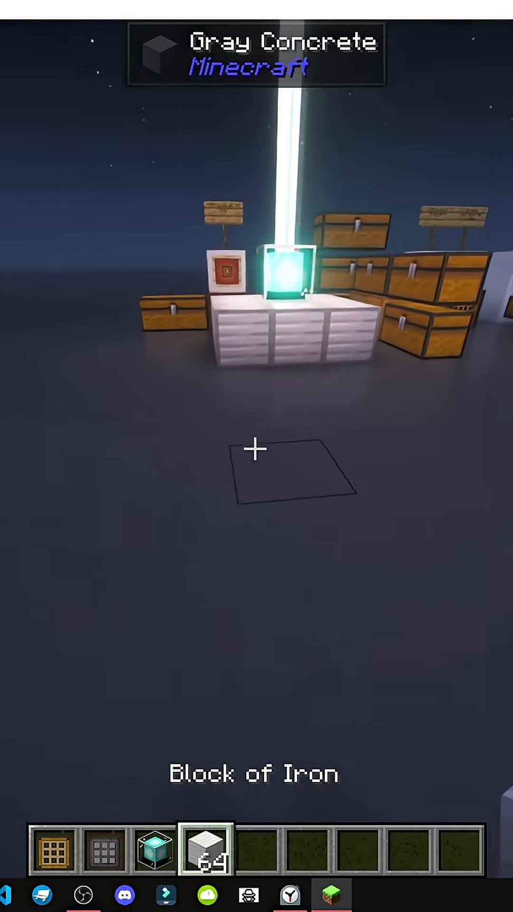
mouse_move(255, 455)
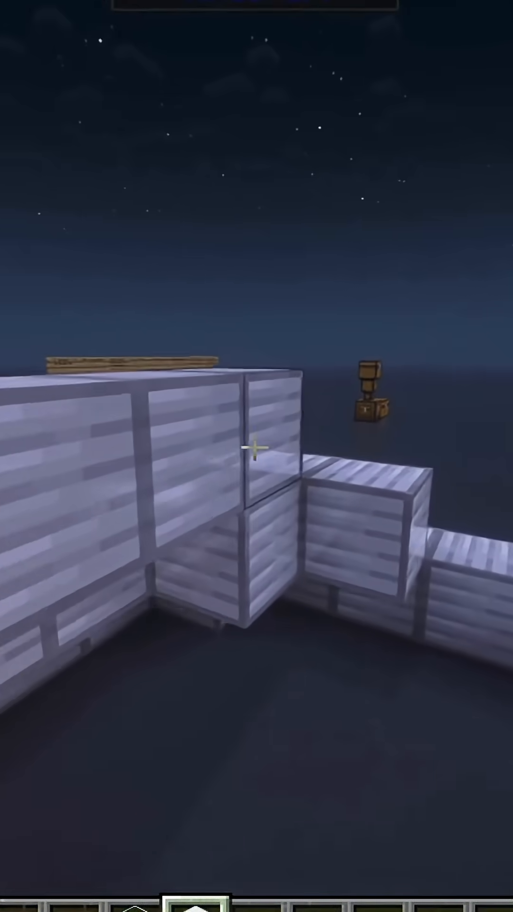
mouse_move(257, 455)
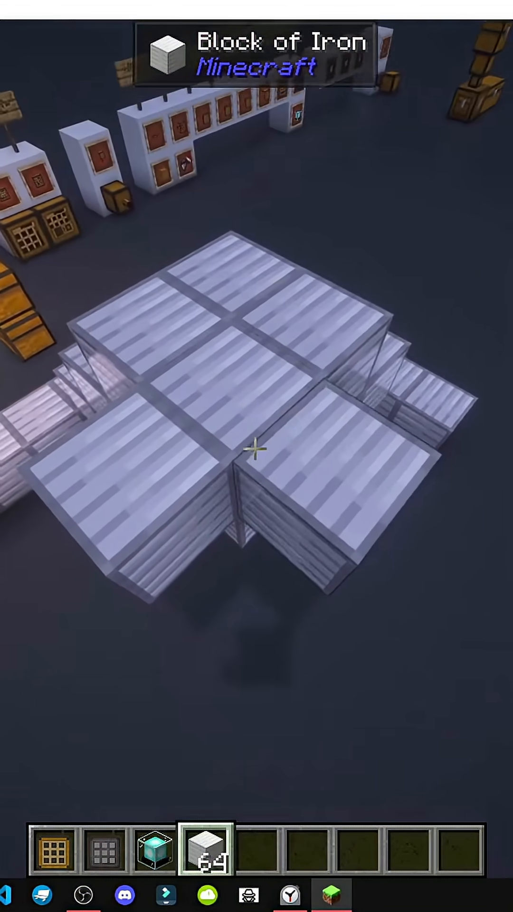